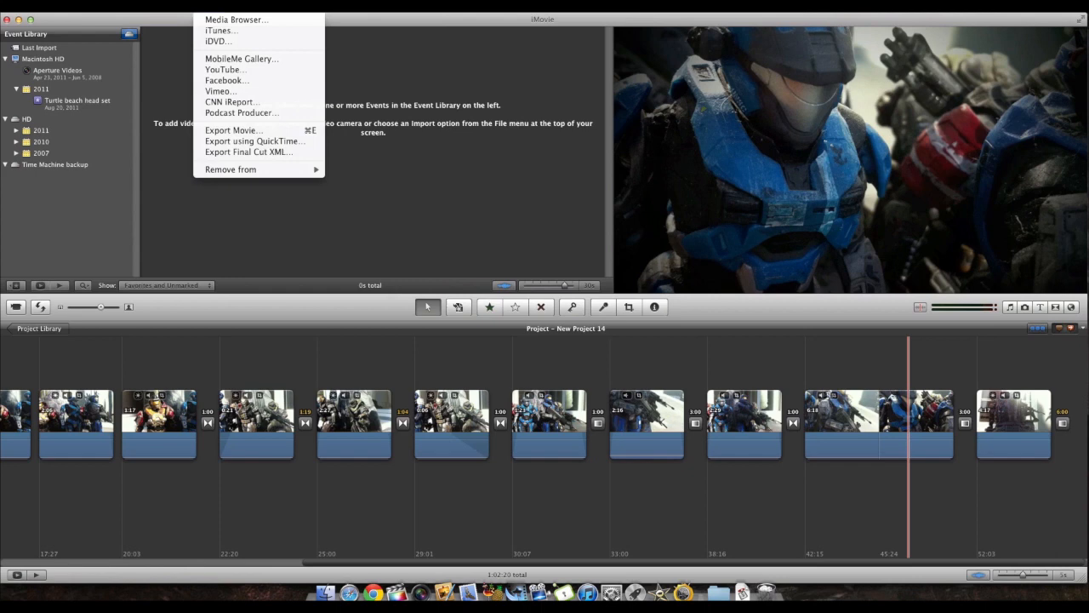
pyautogui.moveTo(256, 130)
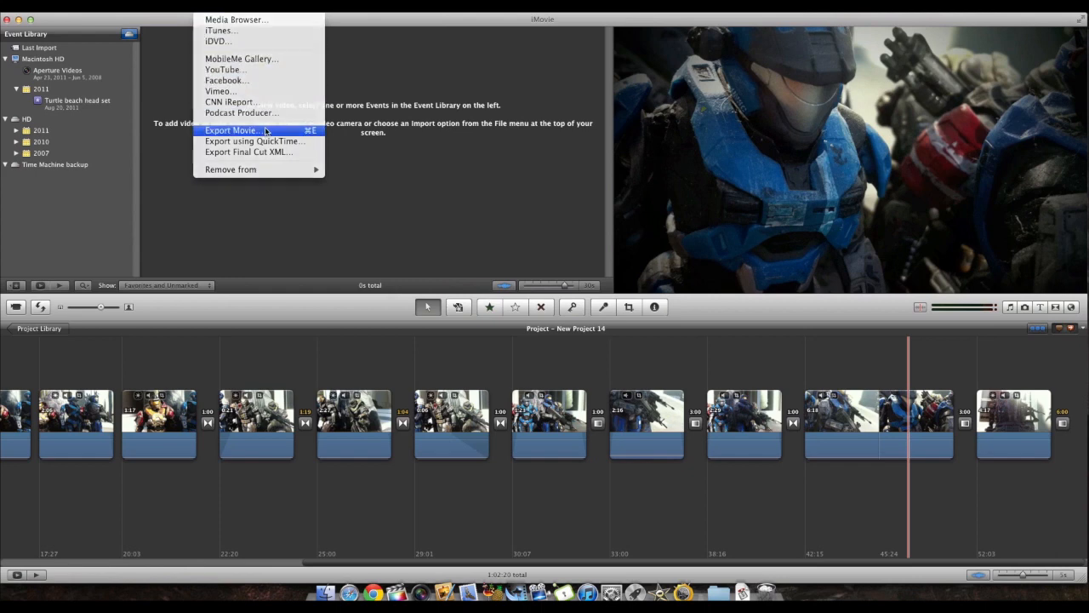
# Bring up the Export Movie dialog for New Project 14 from the Share menu.
pyautogui.click(235, 129)
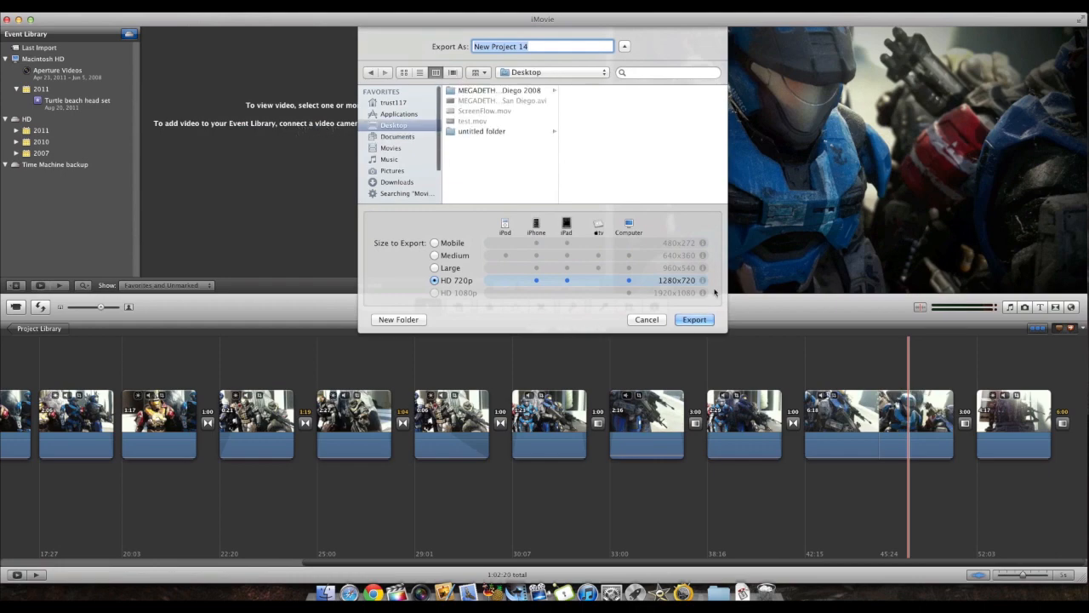
# Export New Project 14 at HD 720p and stop the Apimac Timer stopwatch timing it.
pyautogui.click(694, 320)
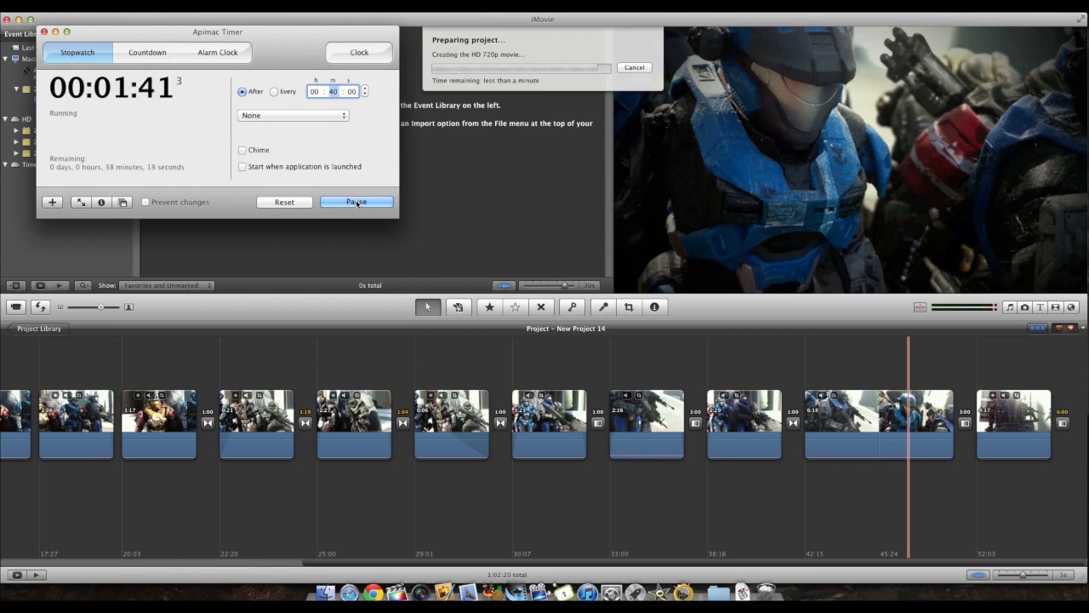
pyautogui.click(356, 200)
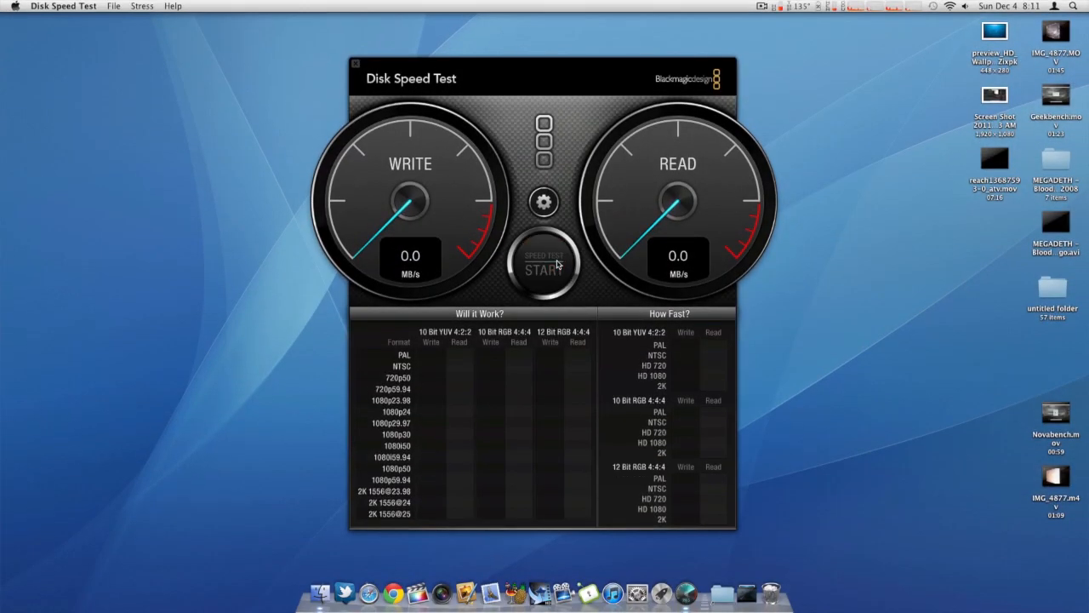
# Run and stop the disk speed test (~101 MB/s write), then start the Geekbench benchmarks.
pyautogui.click(545, 264)
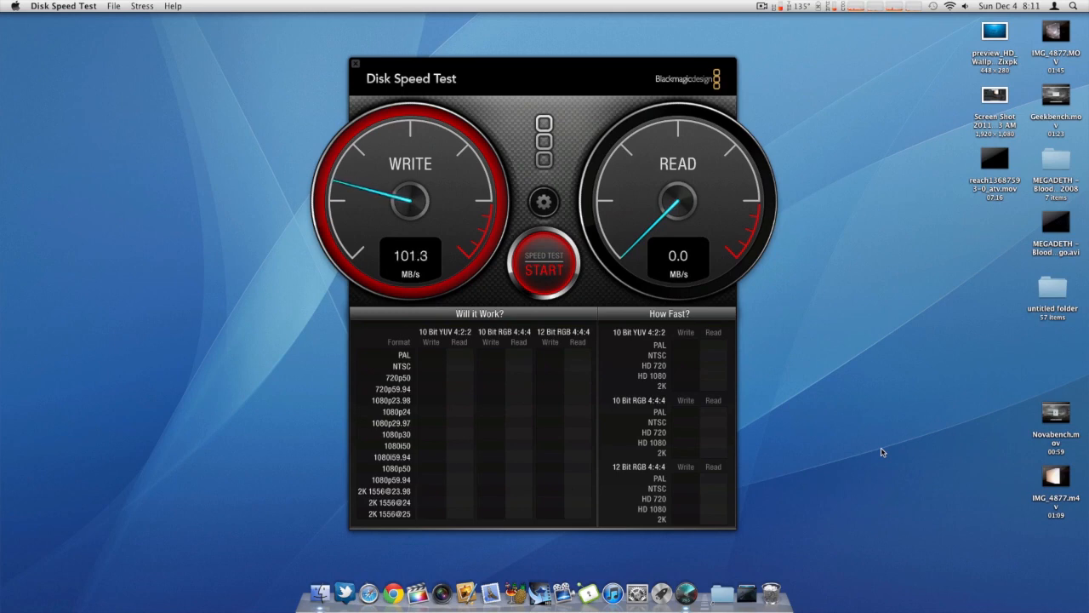
pyautogui.click(543, 264)
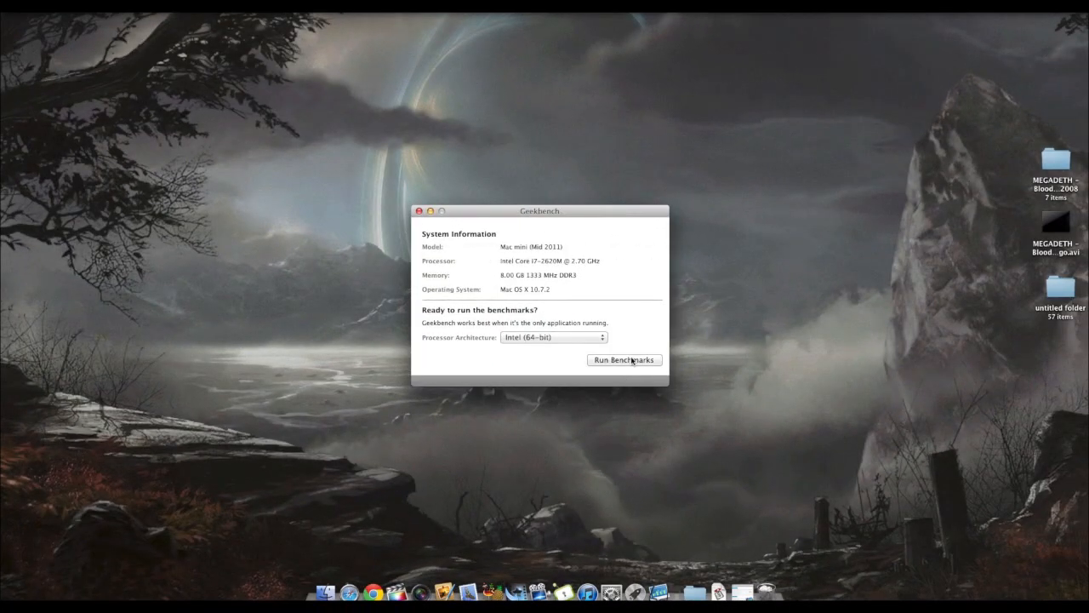
pyautogui.click(623, 360)
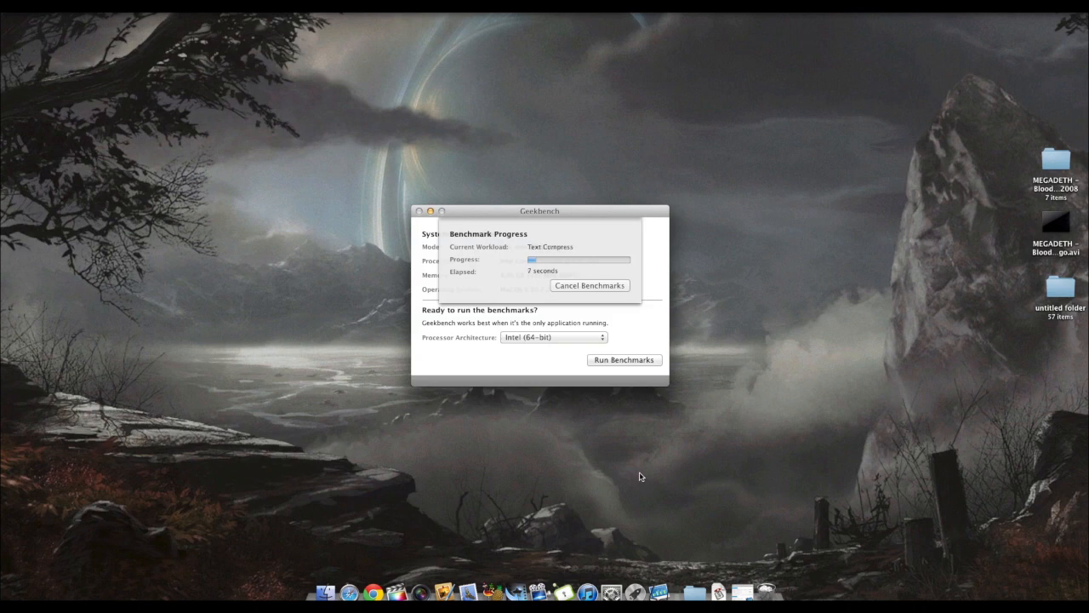